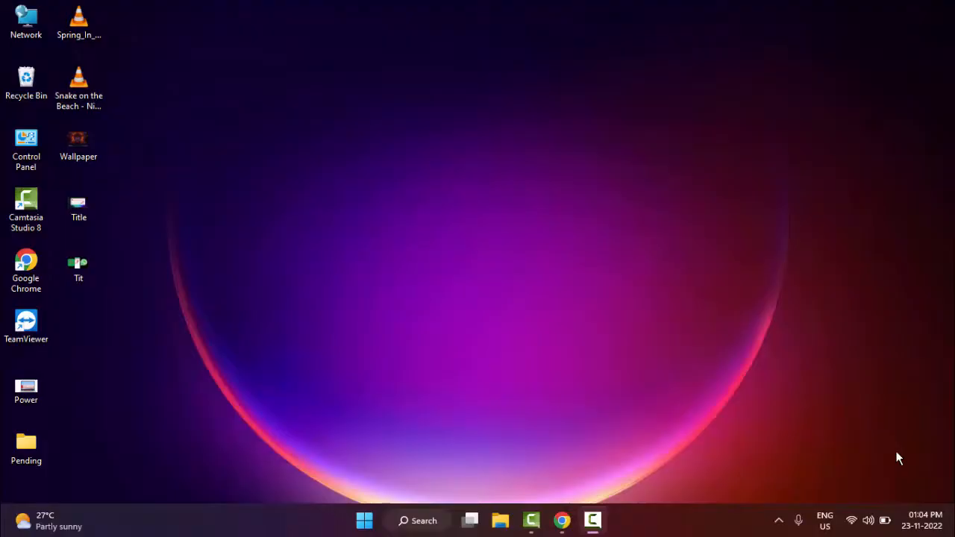
pyautogui.moveTo(395, 155)
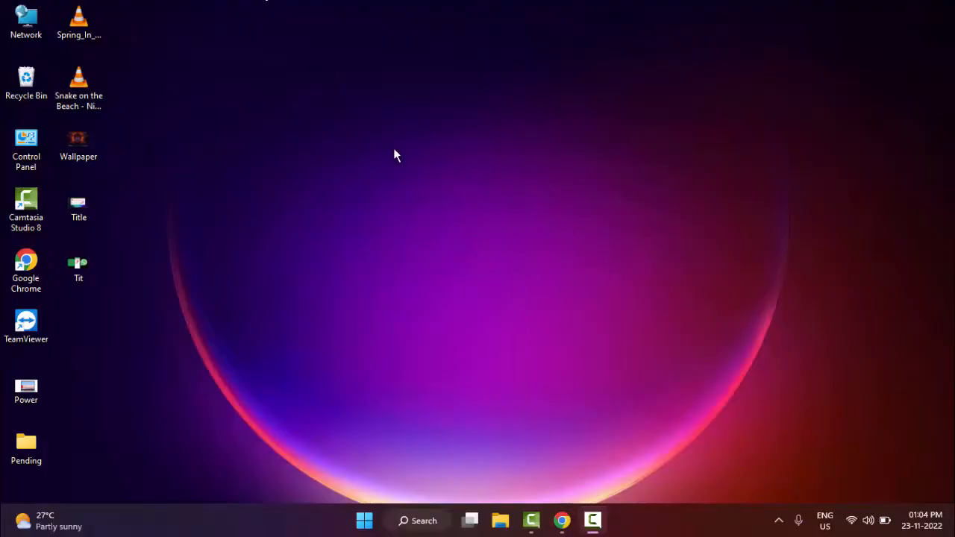
pyautogui.moveTo(364, 519)
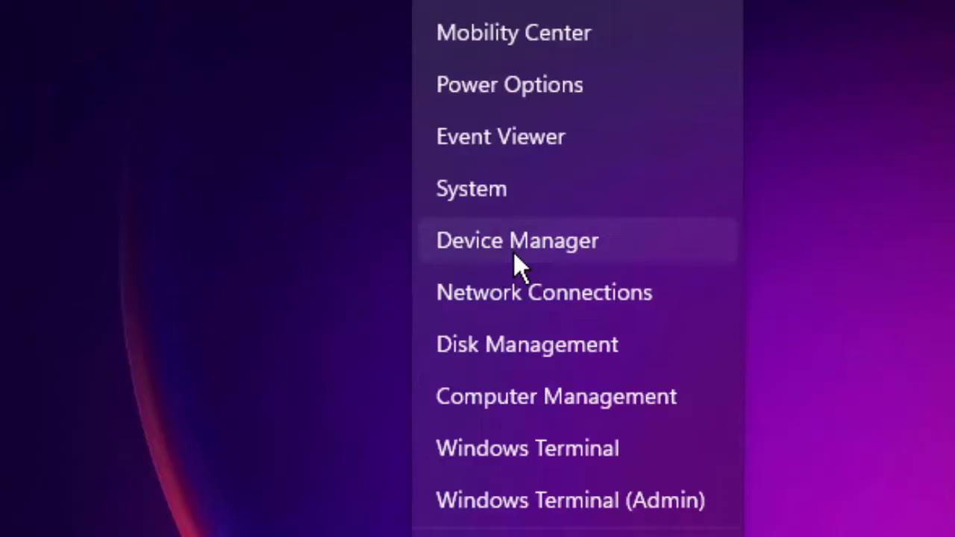
pyautogui.moveTo(522, 254)
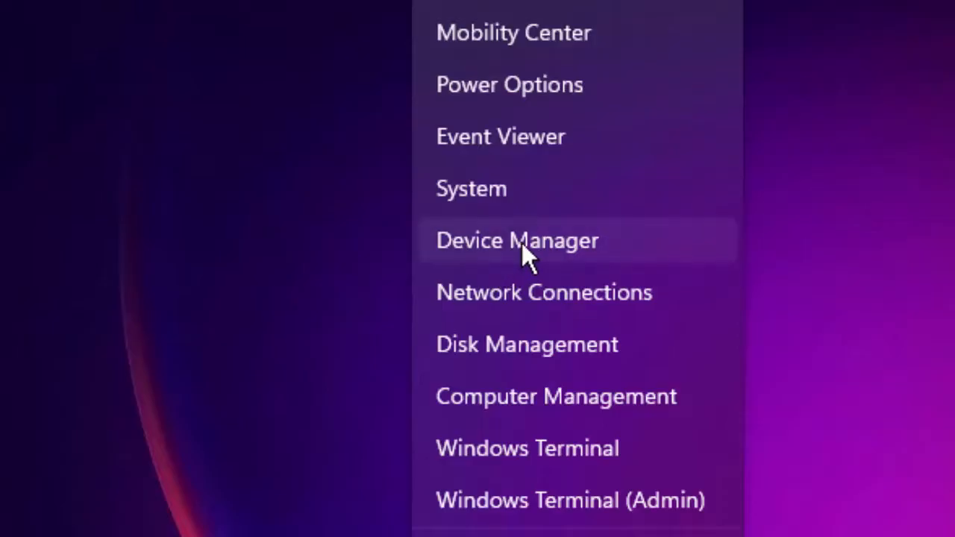
# - Launch Device Manager from the Start button's quick-link menu
pyautogui.click(516, 240)
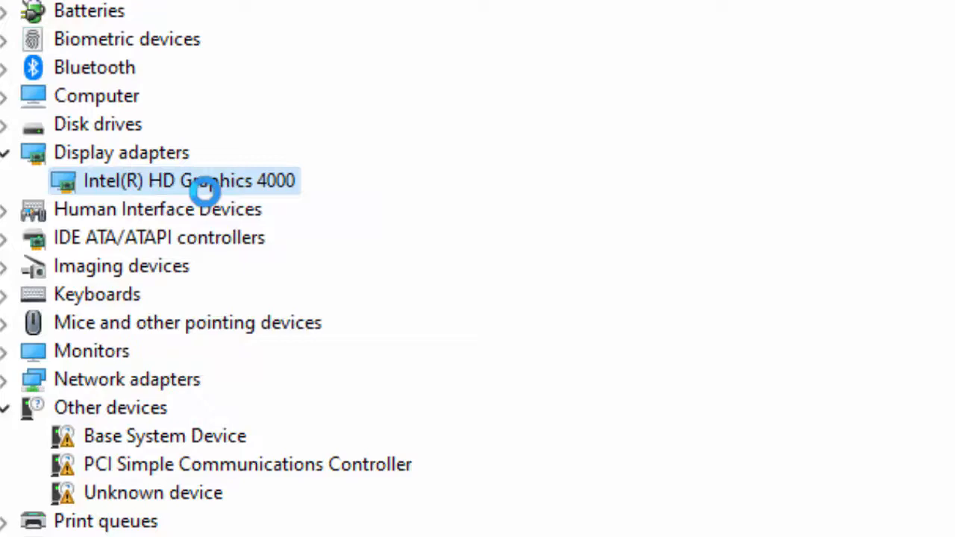
# - Begin a driver update for the Intel(R) HD Graphics 4000 display adapter
pyautogui.doubleClick(188, 180)
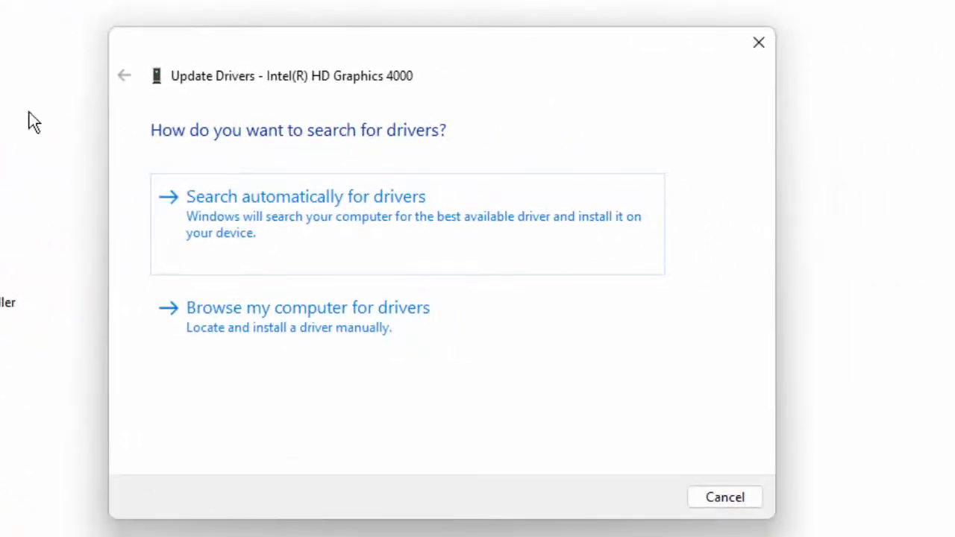
pyautogui.moveTo(307, 316)
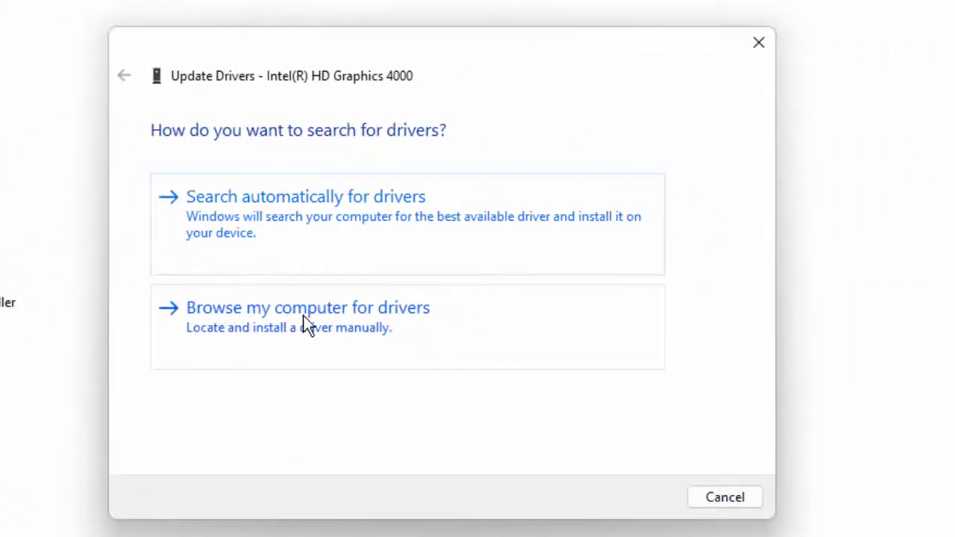
# - Browse manually to the compatible-driver list and select Intel(R) HD Graphics 4000 without installing
pyautogui.click(308, 307)
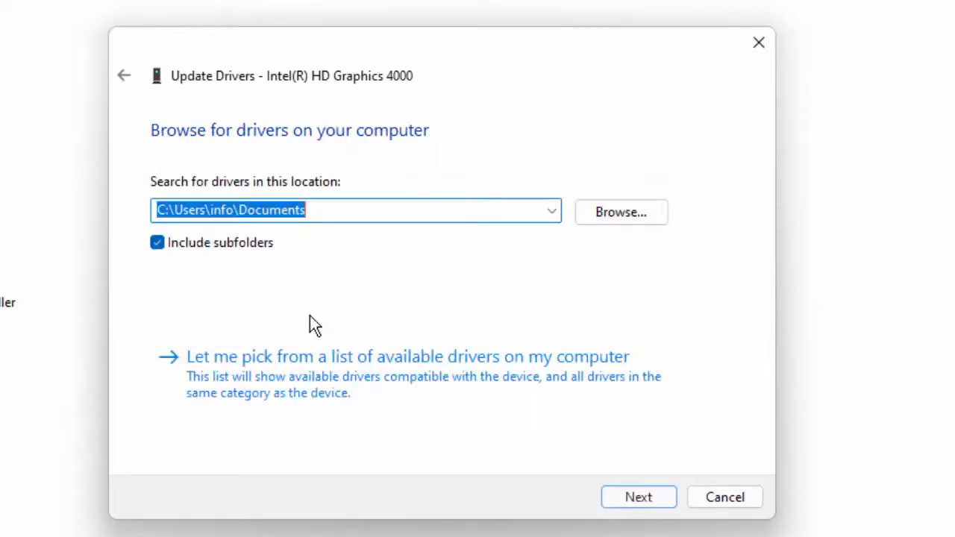
pyautogui.moveTo(328, 376)
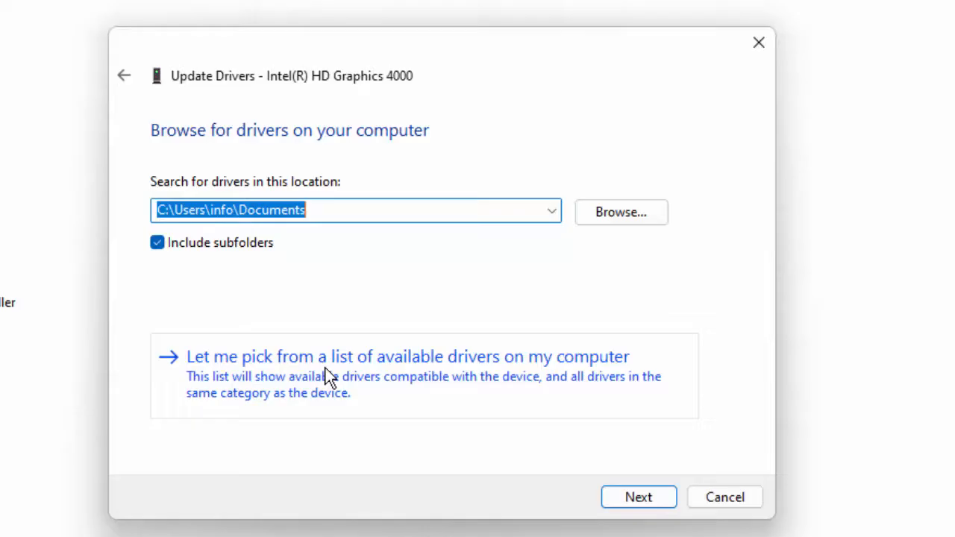
pyautogui.moveTo(492, 376)
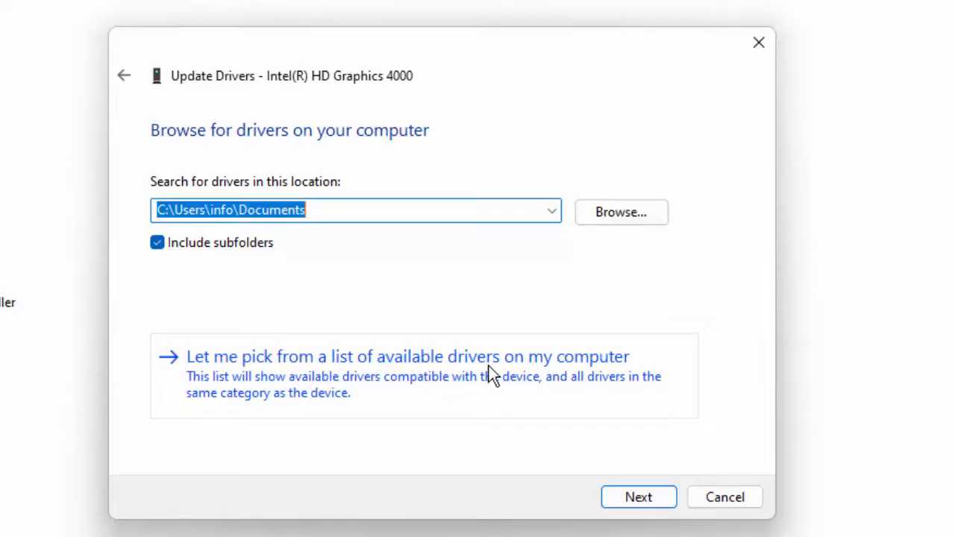
pyautogui.click(407, 355)
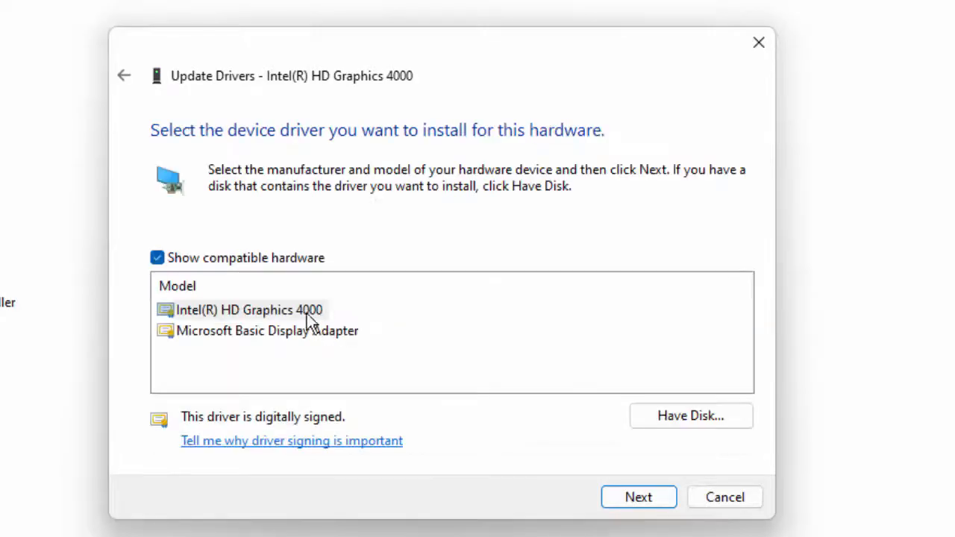
pyautogui.click(251, 309)
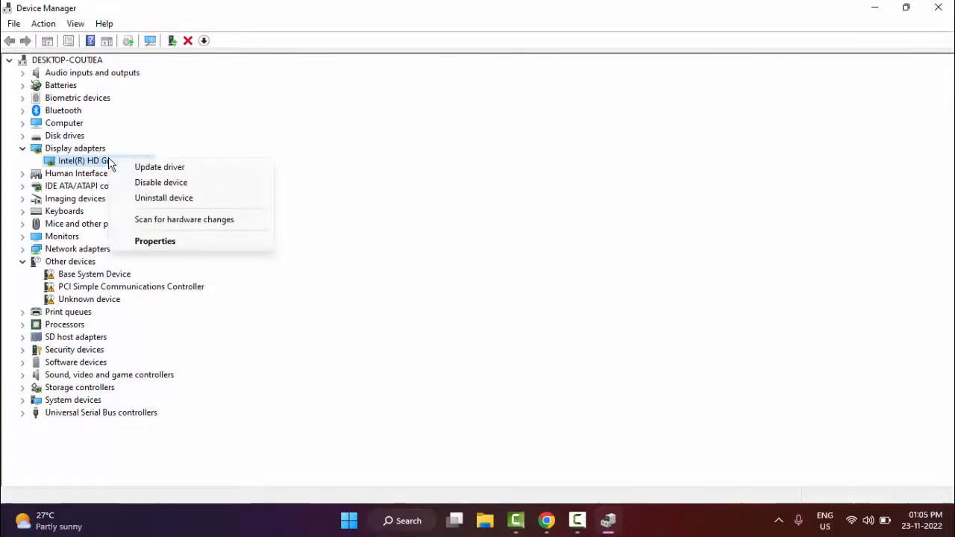
# - Search automatically for a newer driver, see the best one is installed, and close the wizard
pyautogui.click(158, 167)
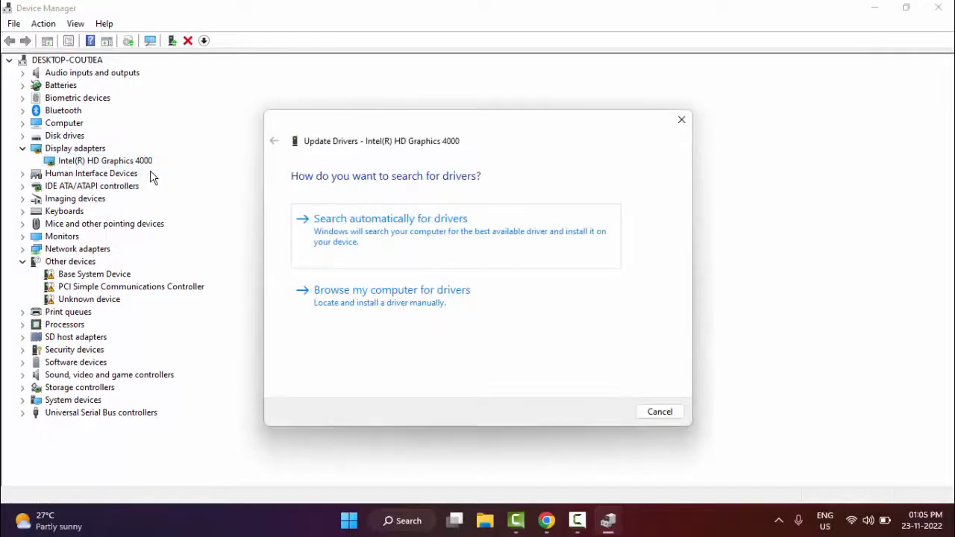
pyautogui.moveTo(408, 236)
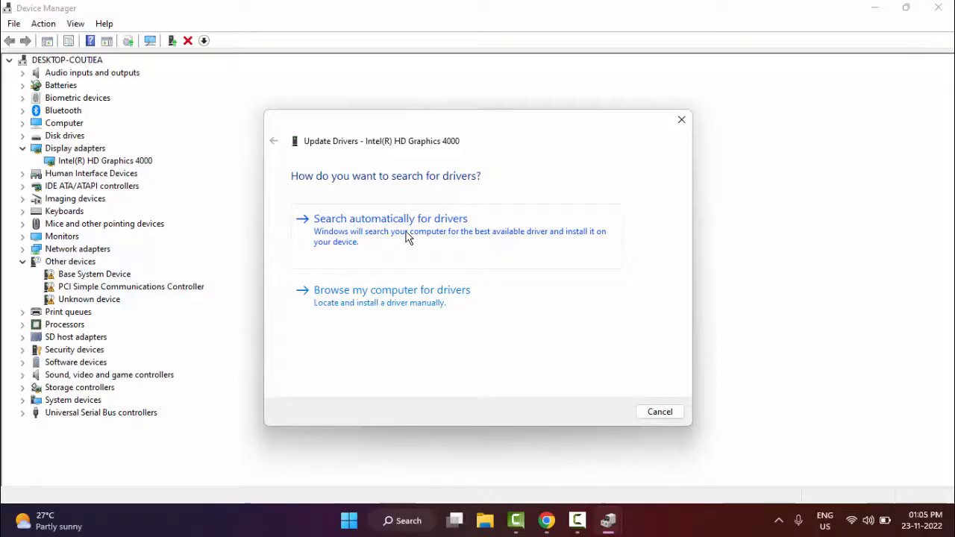
pyautogui.click(391, 218)
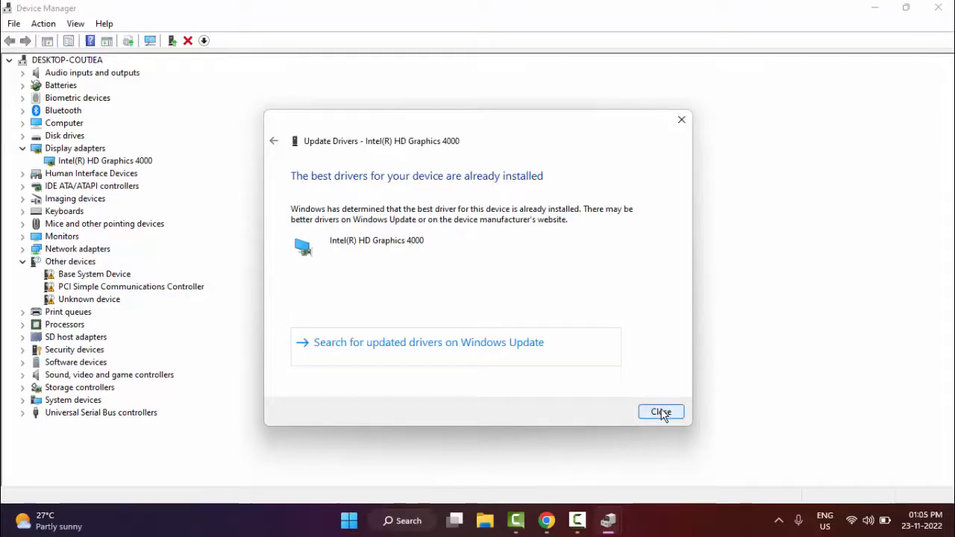
pyautogui.click(660, 412)
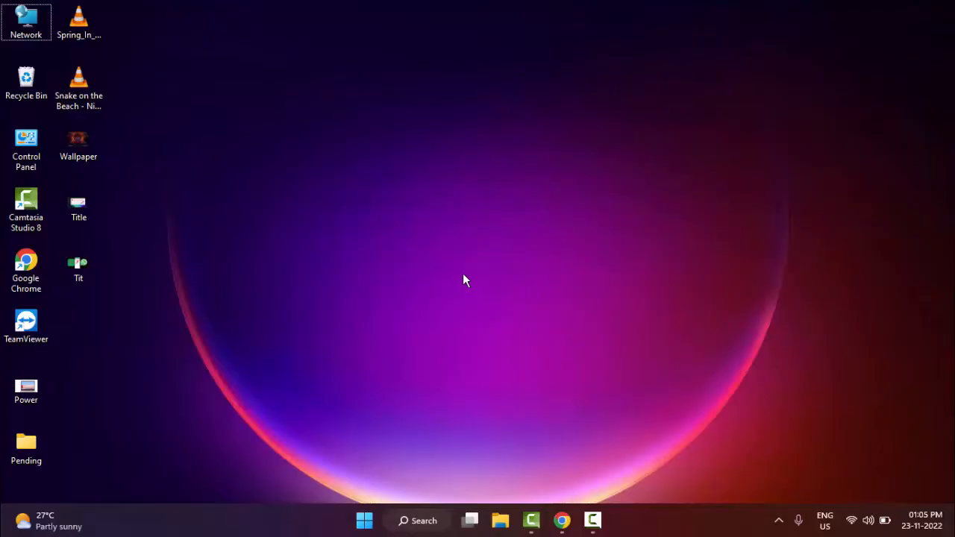
pyautogui.moveTo(439, 325)
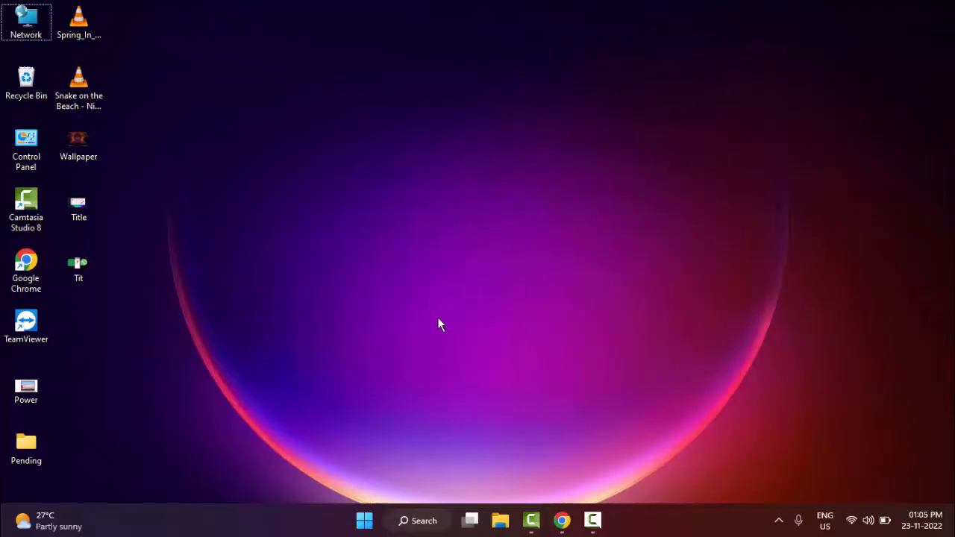